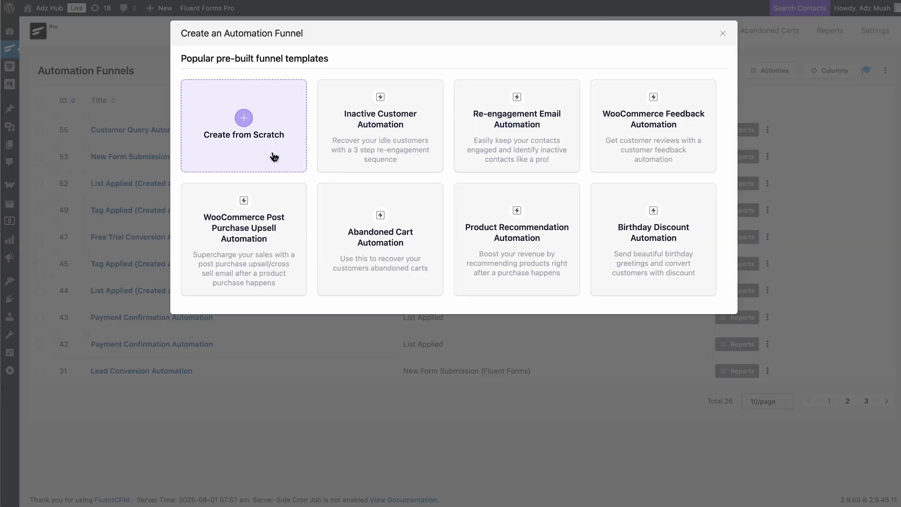
- Create a funnel from scratch with the FluentBoards Stage Changed trigger and continue
left_click(243, 125)
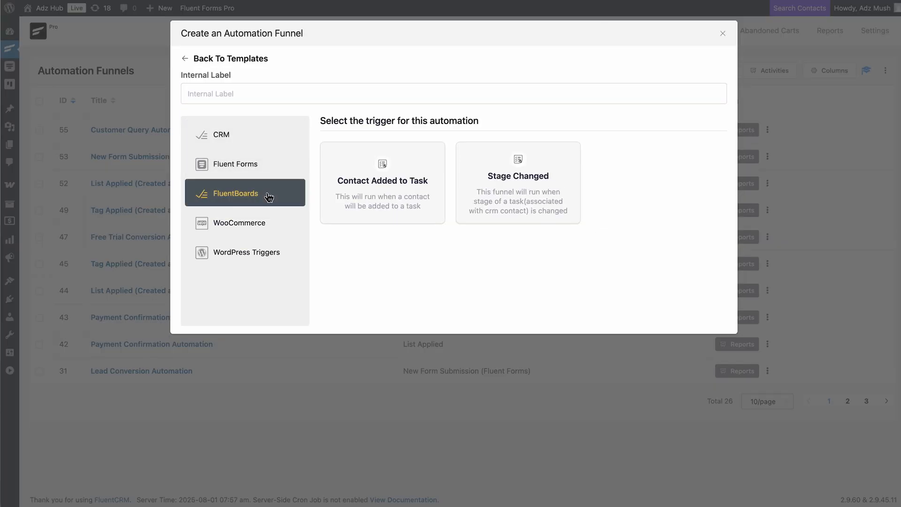
mouse_move(382, 218)
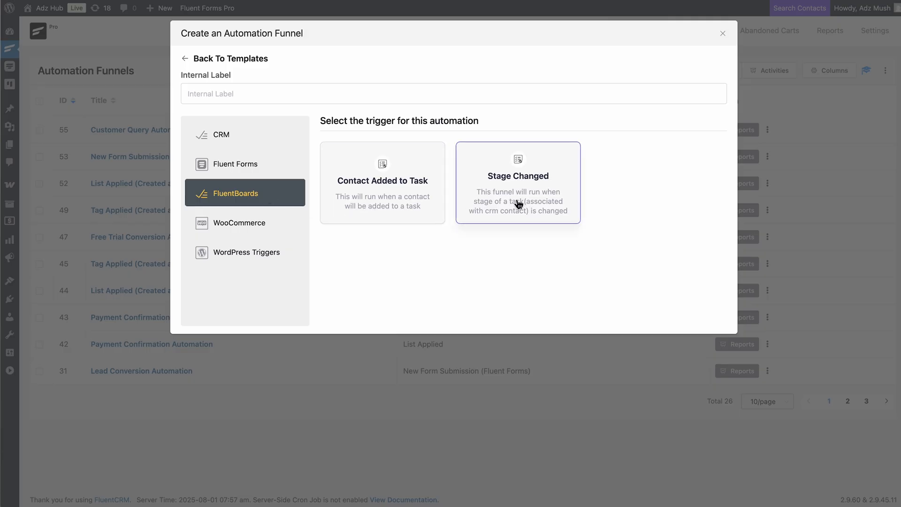
left_click(517, 182)
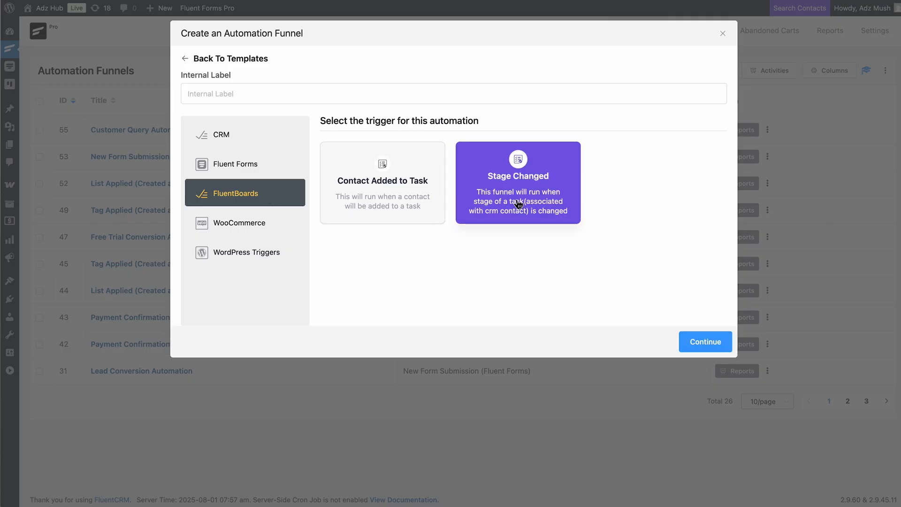
left_click(704, 341)
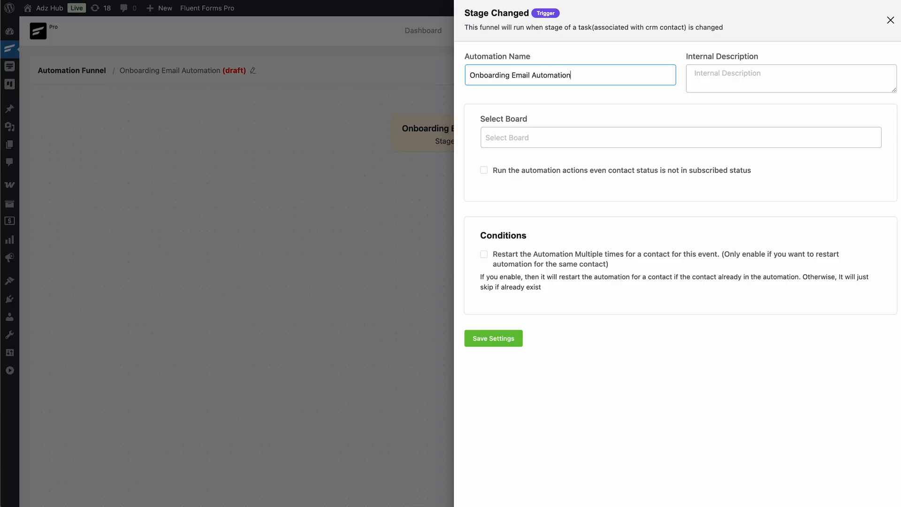
mouse_move(626, 115)
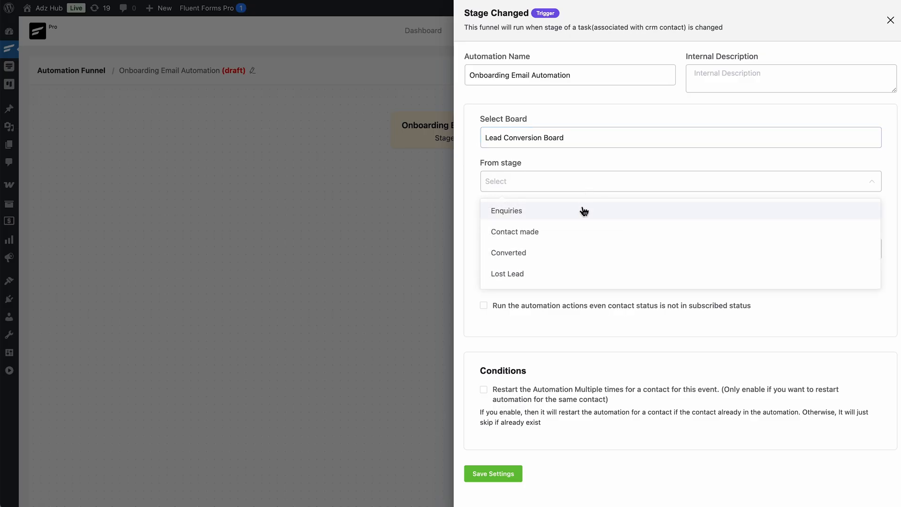
- Set the trigger's From stage to Enquiries and Target stage to Converted
left_click(507, 210)
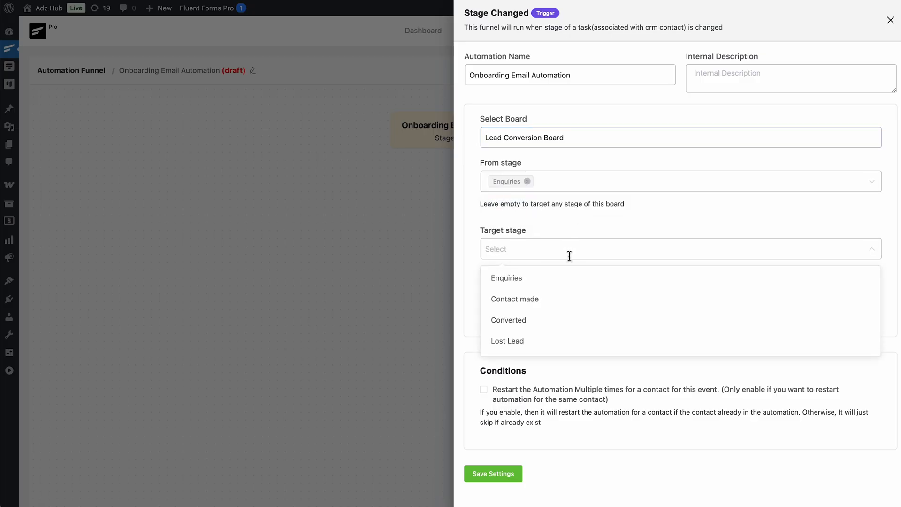
left_click(508, 319)
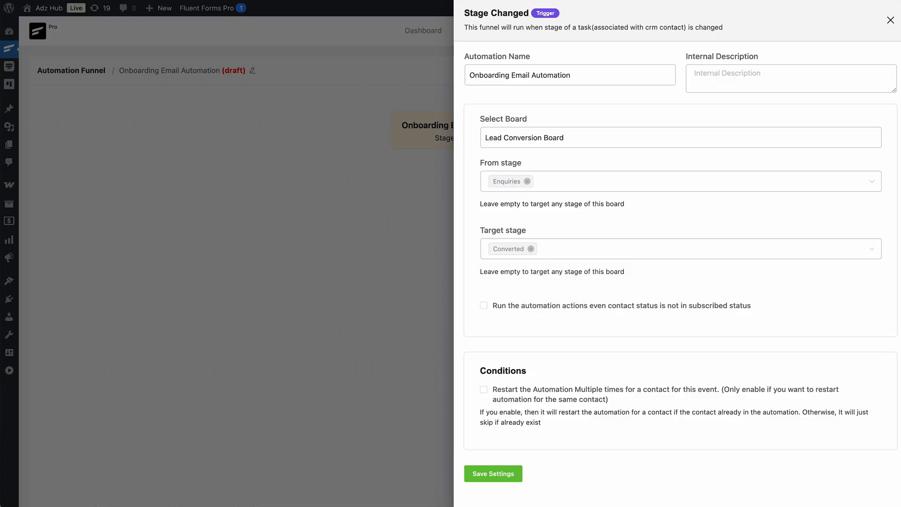